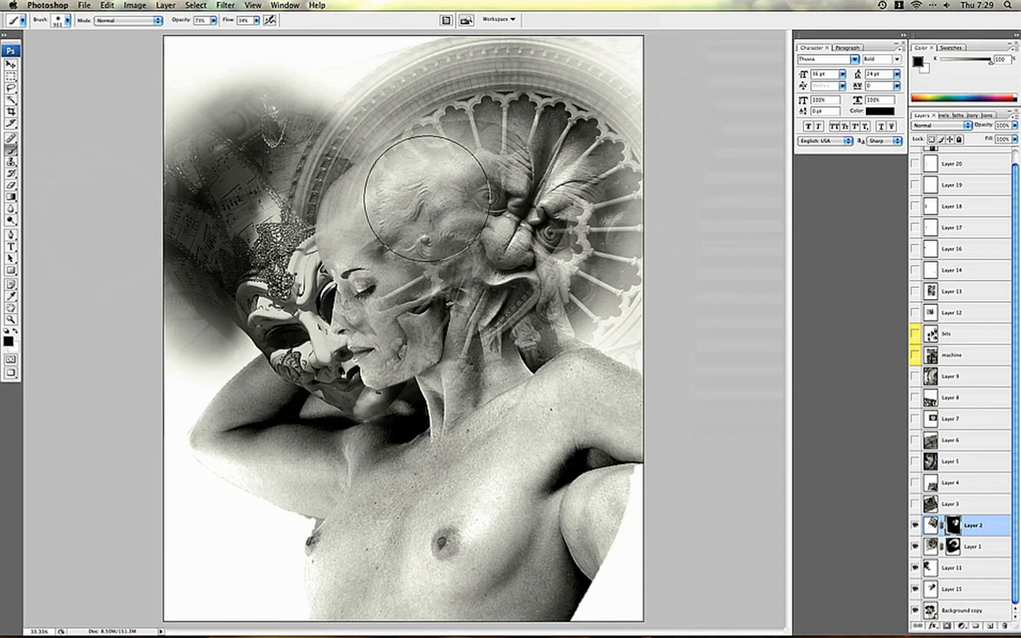
# Brush Layer 2's mask at 73% opacity across the crown to soften the mechanical detail.
pyautogui.moveTo(426, 200); pyautogui.dragTo(638, 257)
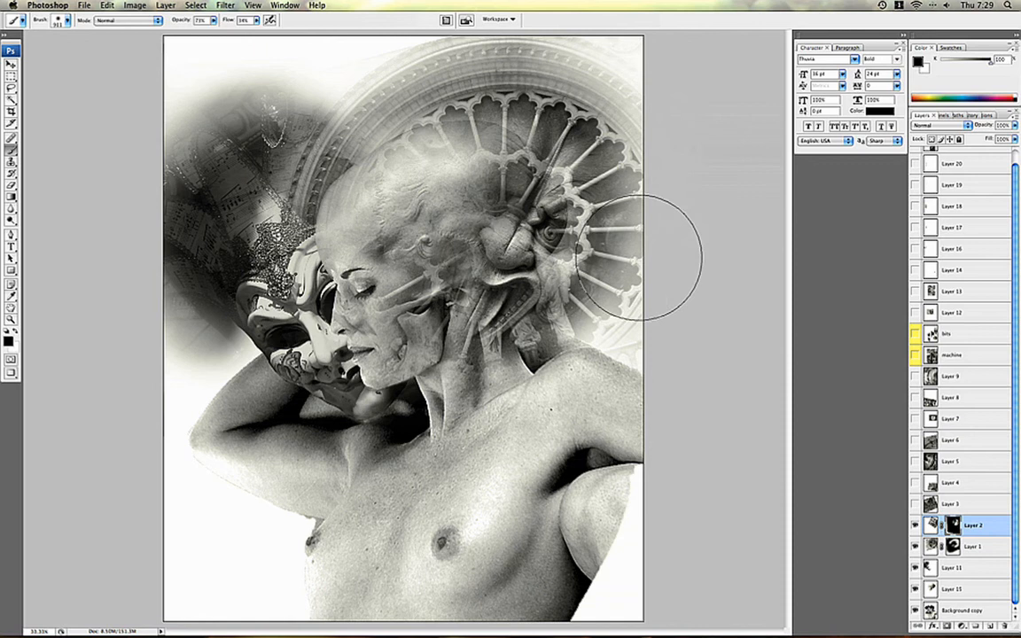